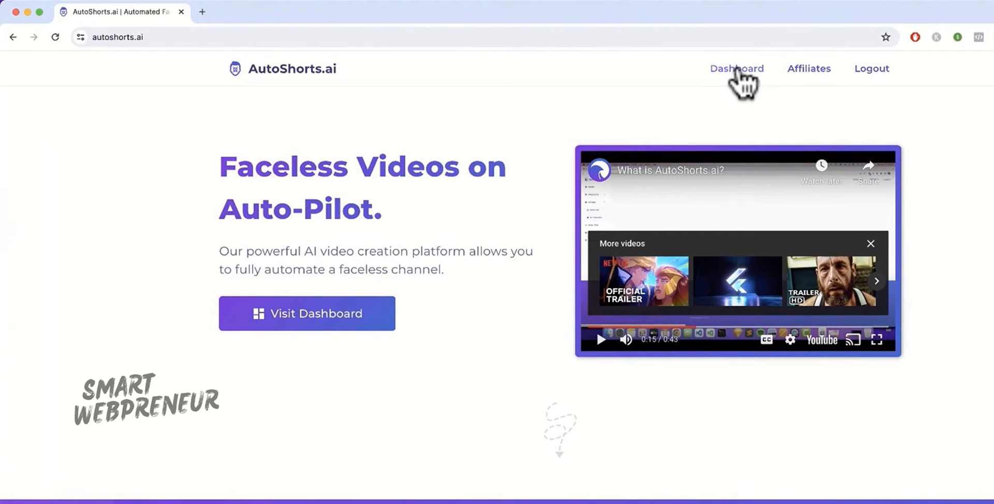
Step: Start a new series from the Dashboard and post it to the InterestingHistory account
click(737, 68)
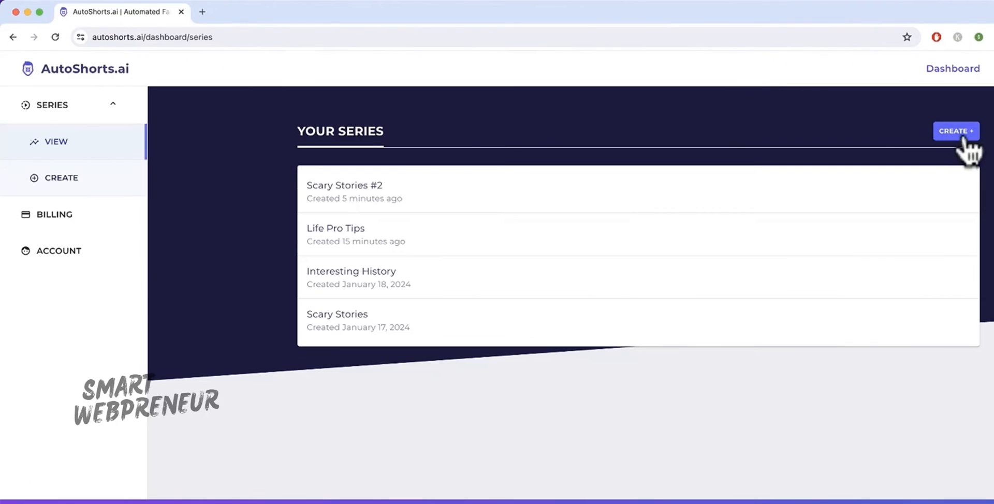
click(956, 131)
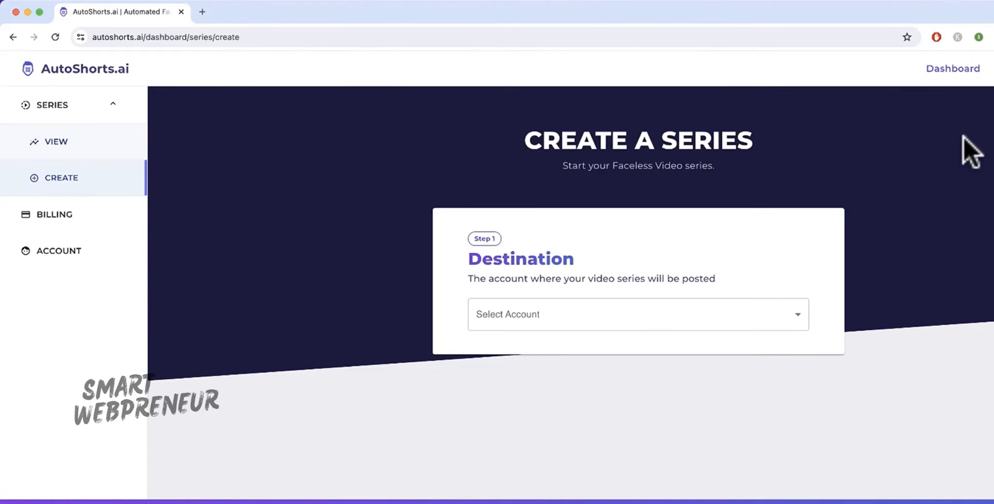
click(637, 314)
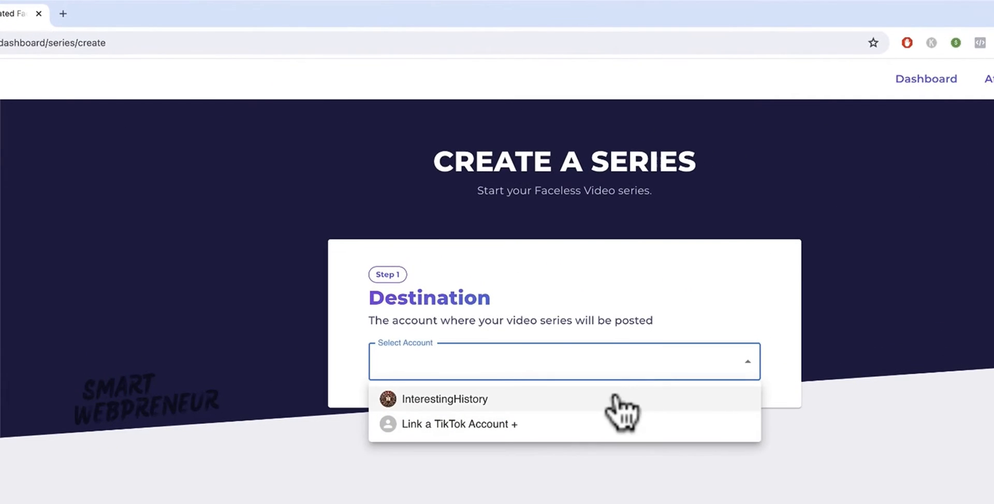
click(445, 399)
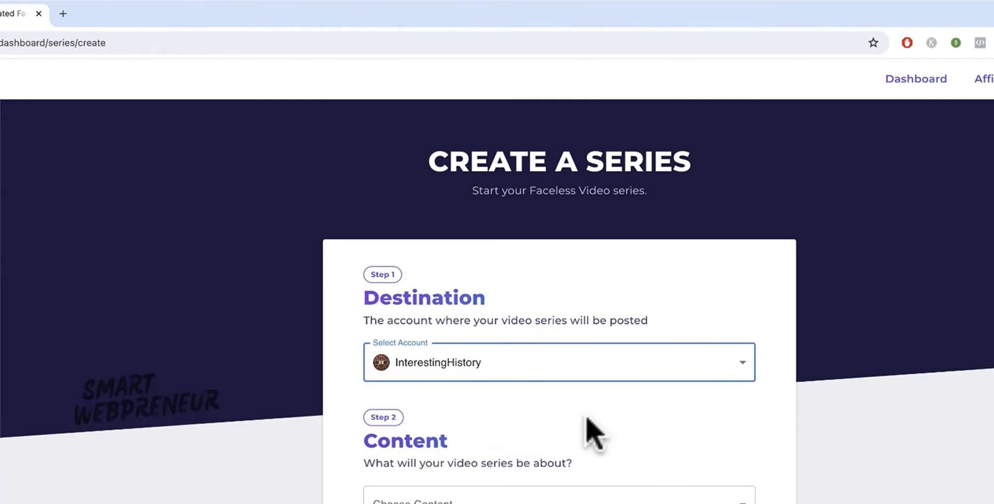
Step: Choose a content topic for the series from the Choose Content list
click(558, 389)
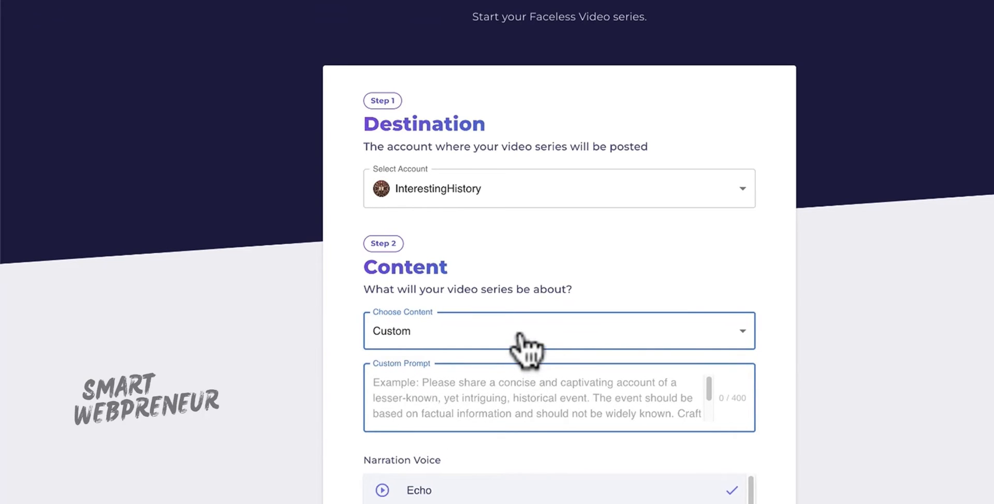
click(558, 331)
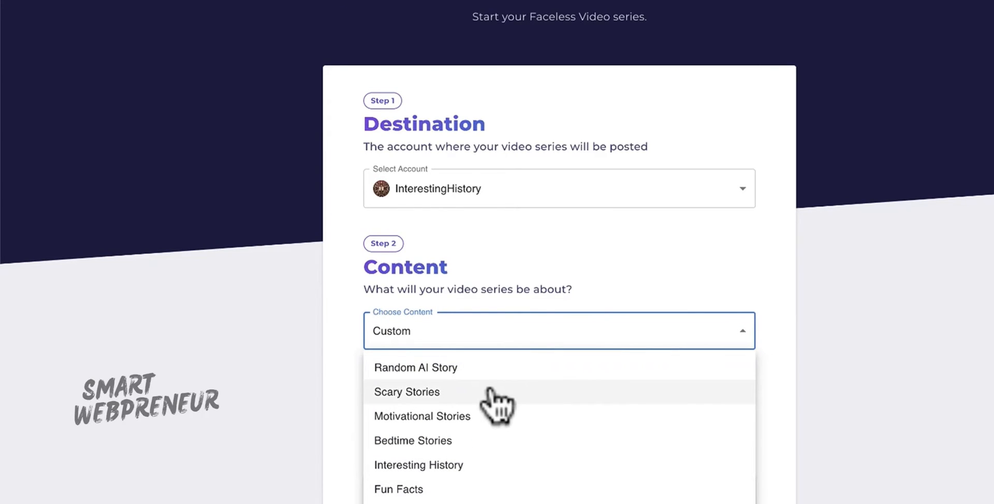
click(417, 465)
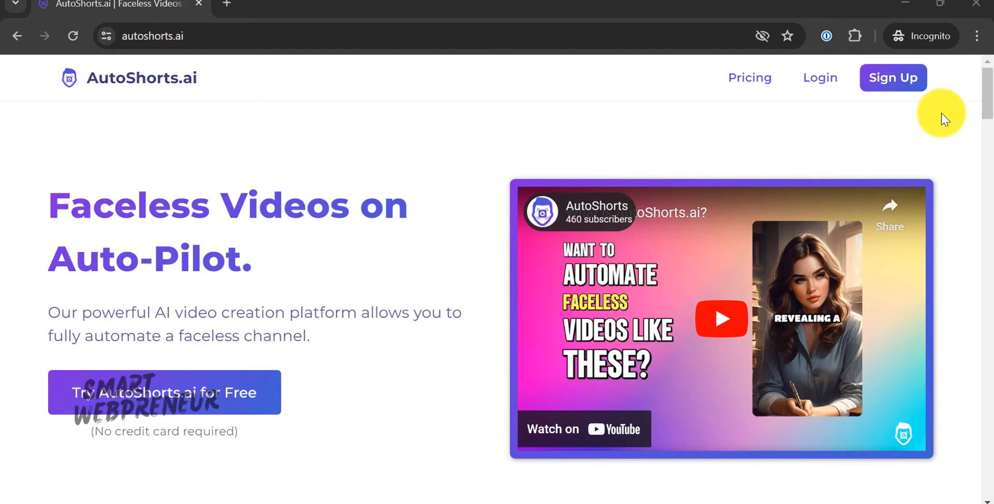
Step: Scroll the homepage down to the Unique Videos Each Time sample-video showcase
scroll(down, 3)
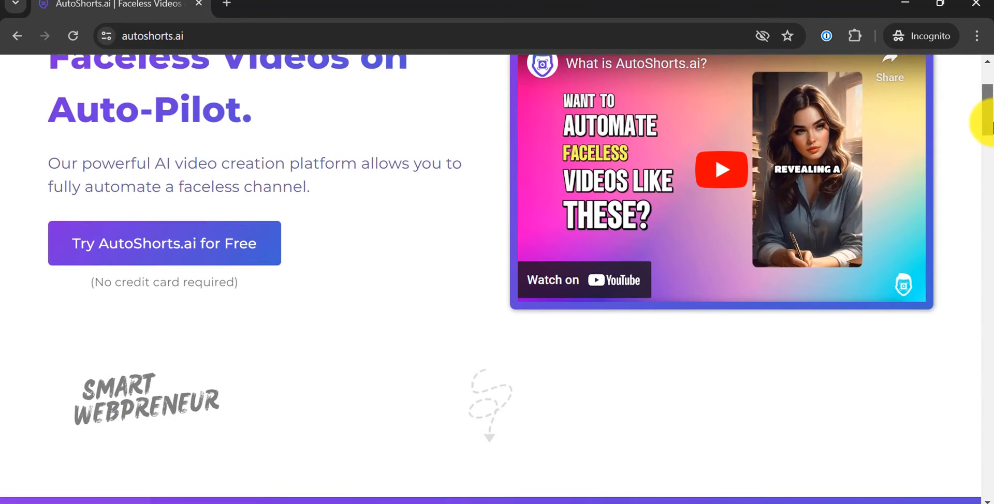
scroll(down, 3)
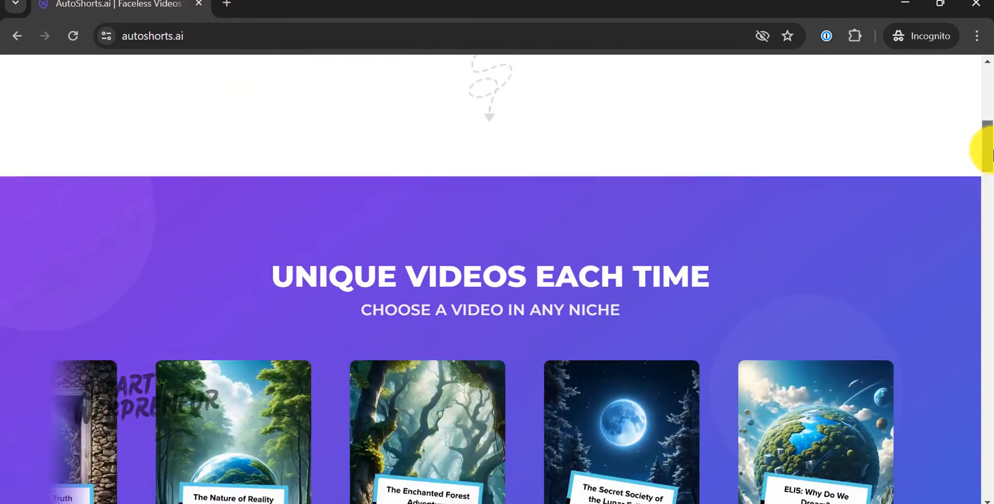
scroll(down, 3)
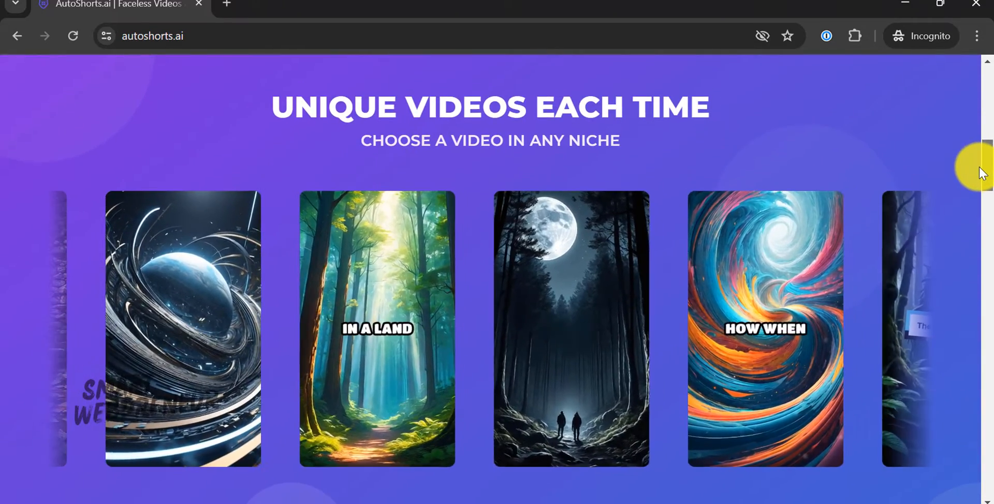
scroll(down, 3)
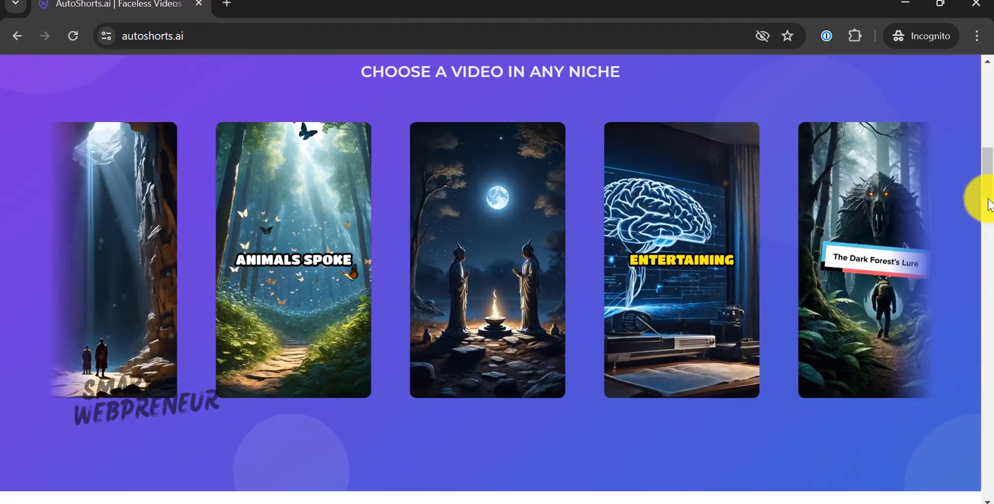
scroll(down, 3)
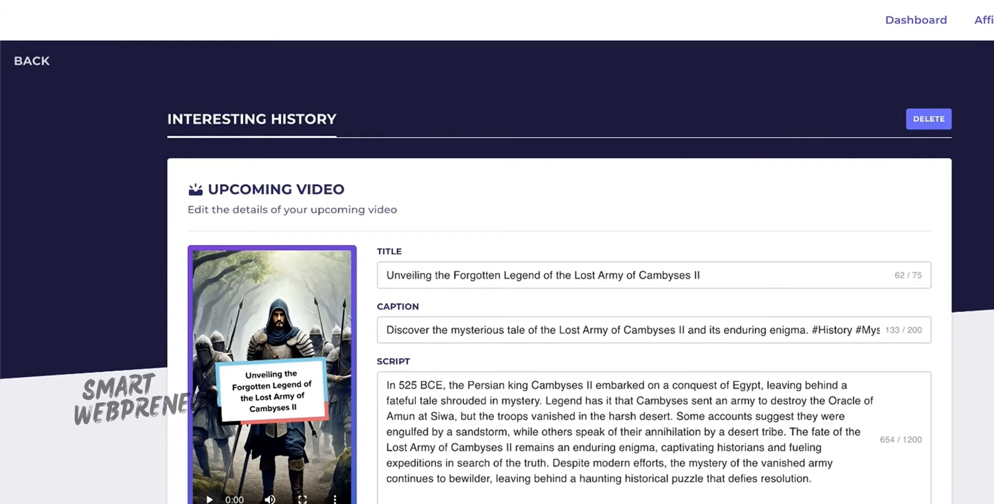
Step: Play the Lost Army of Cambyses II preview and scroll to its schedule and account details
click(209, 501)
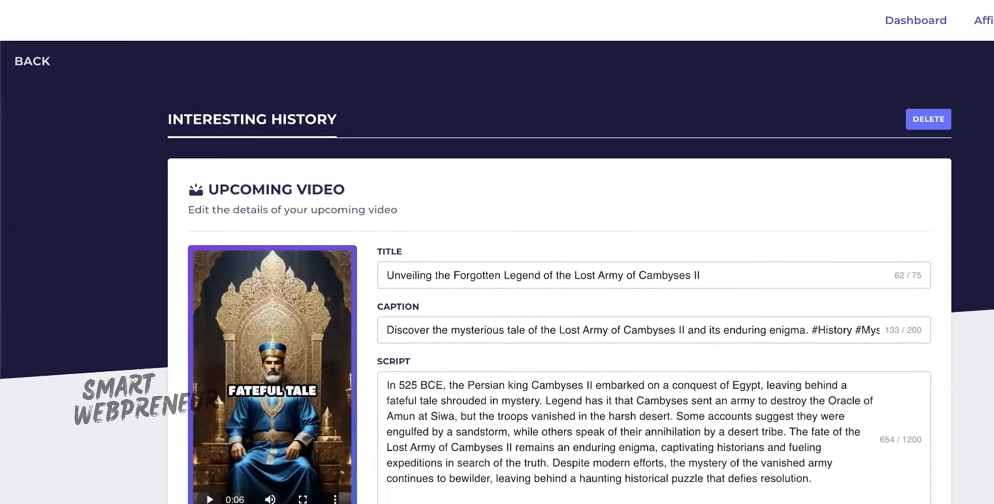
scroll(down, 3)
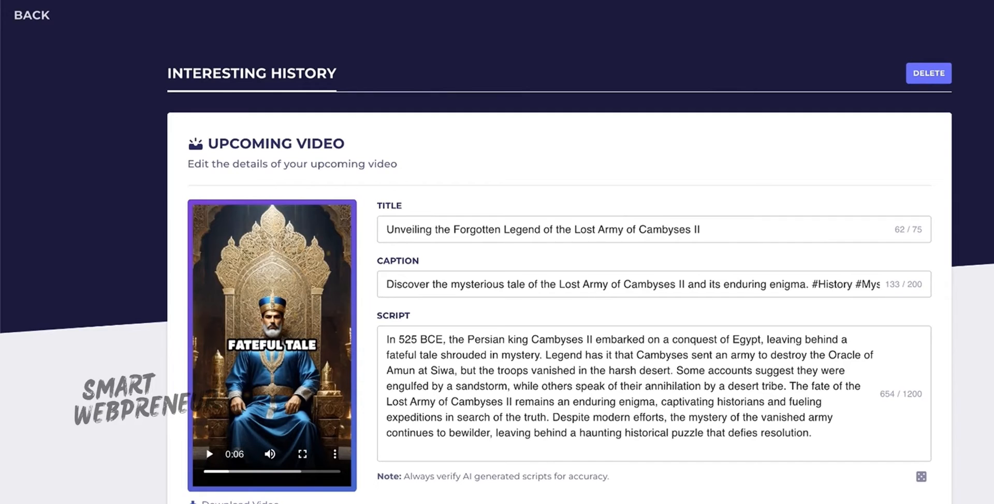
scroll(down, 3)
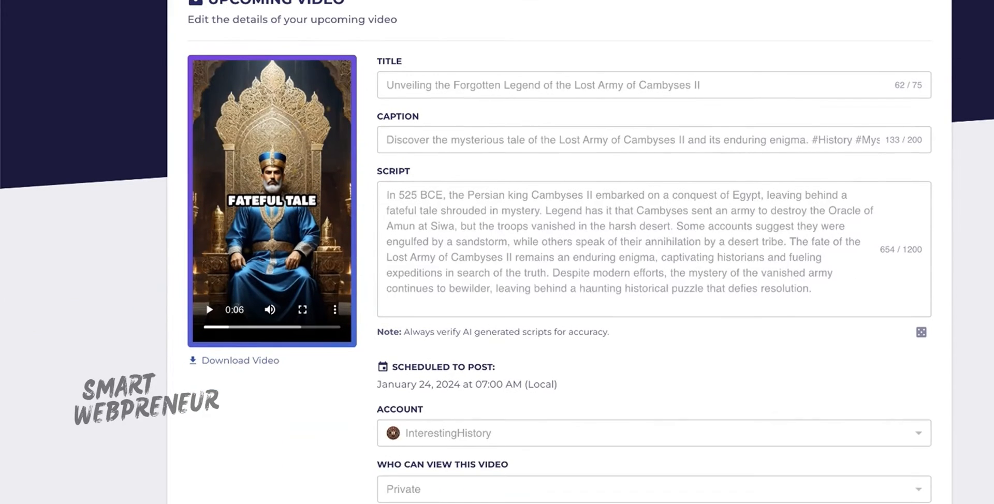
scroll(down, 3)
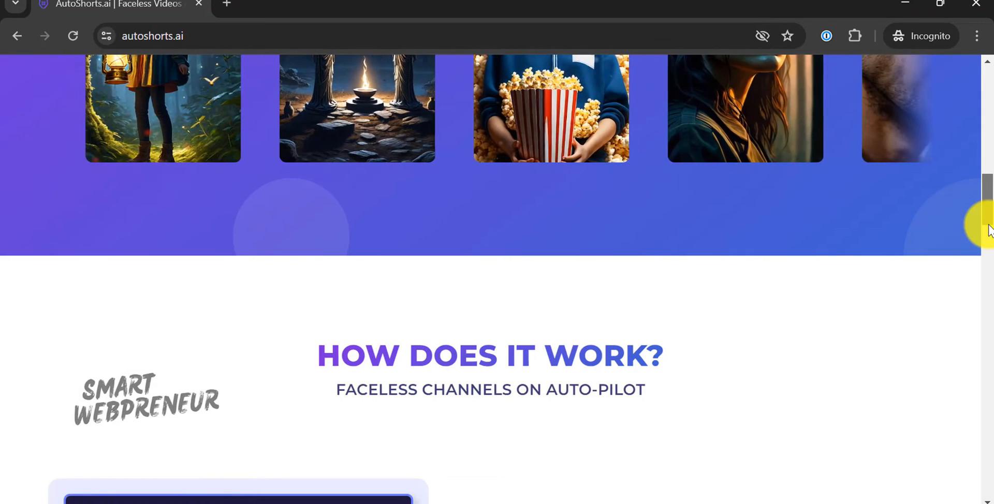
Step: Scroll the homepage to the How Does It Work steps with Pick a Topic and Preview Video
scroll(down, 3)
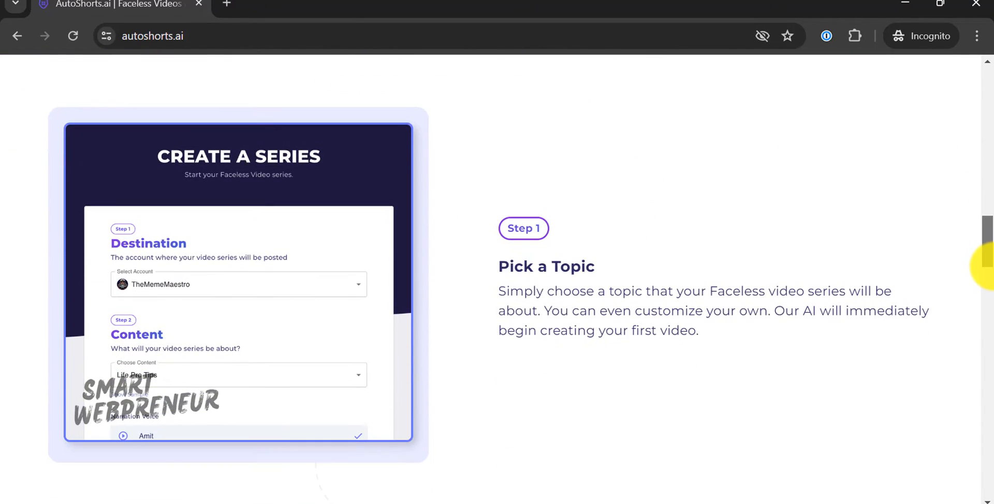
scroll(down, 3)
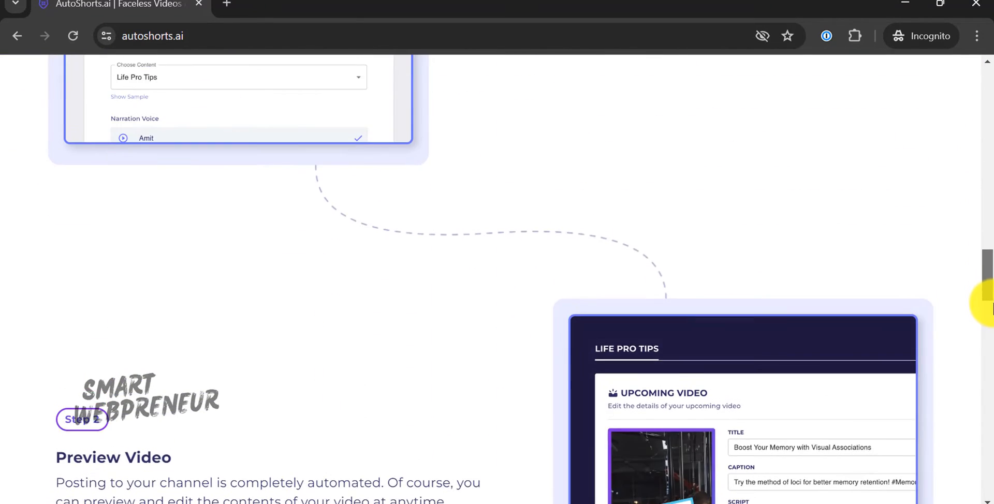
scroll(up, 3)
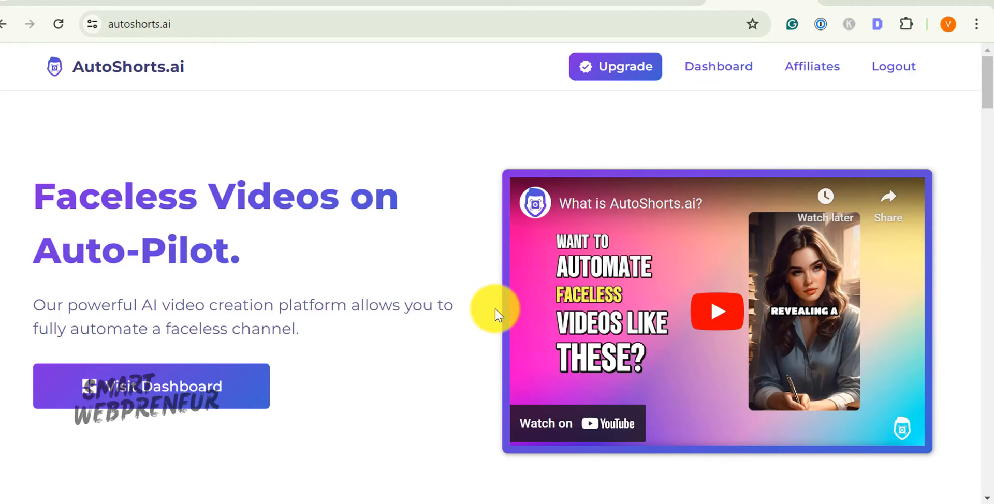
mouse_move(982, 93)
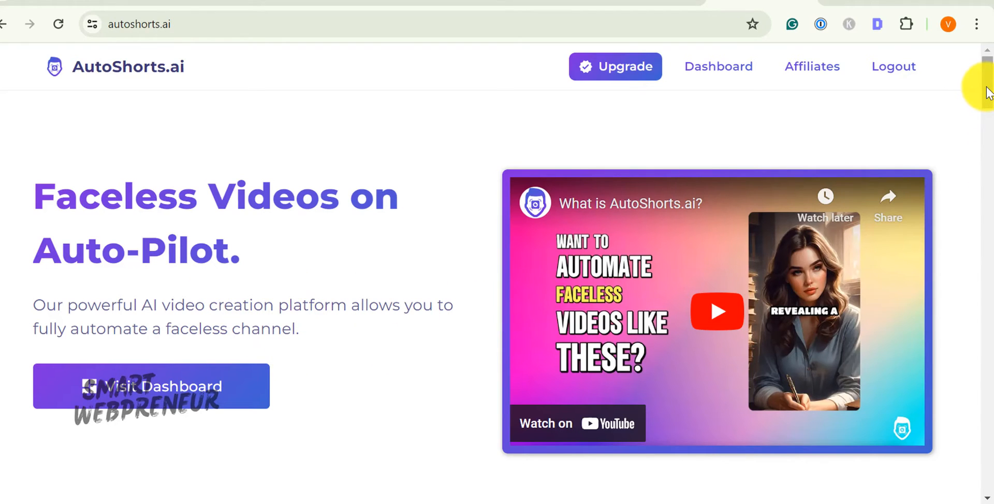
Step: Scroll the homepage hero offering faceless videos on auto-pilot and a free trial
scroll(down, 3)
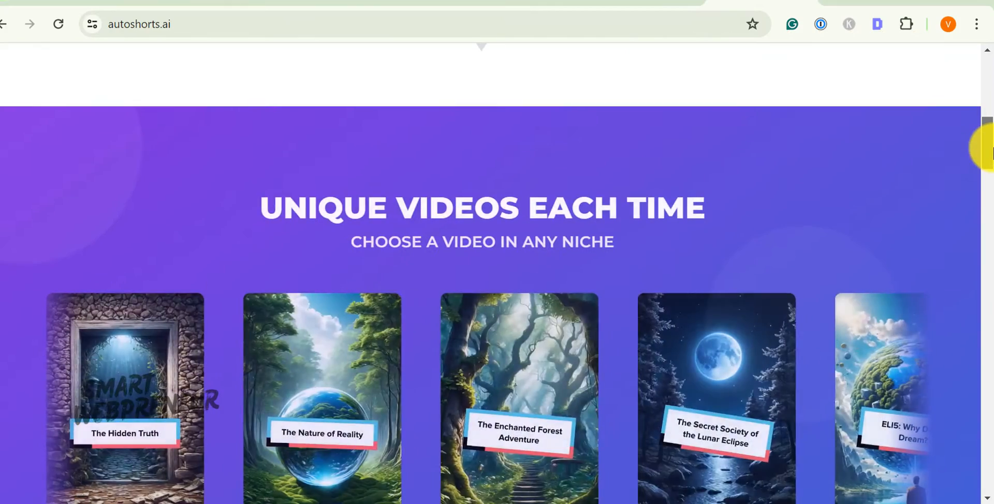
scroll(up, 3)
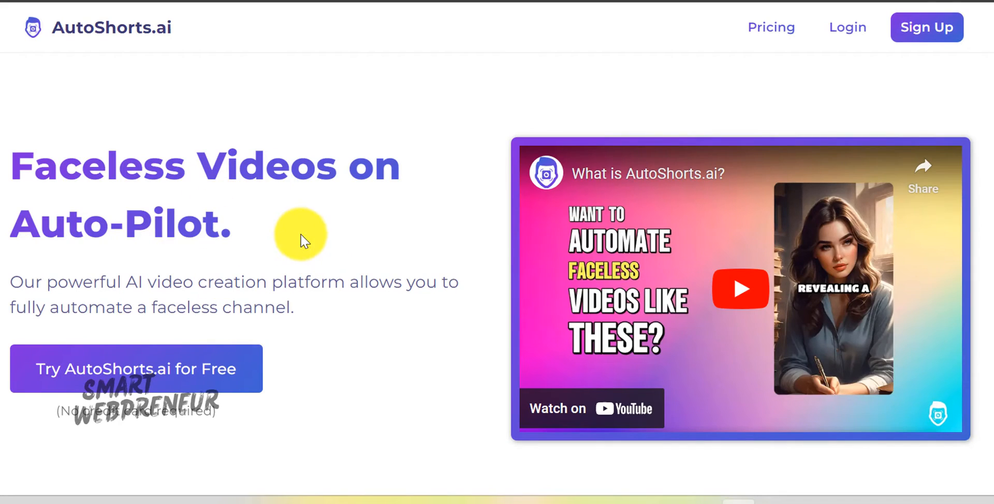
mouse_move(488, 155)
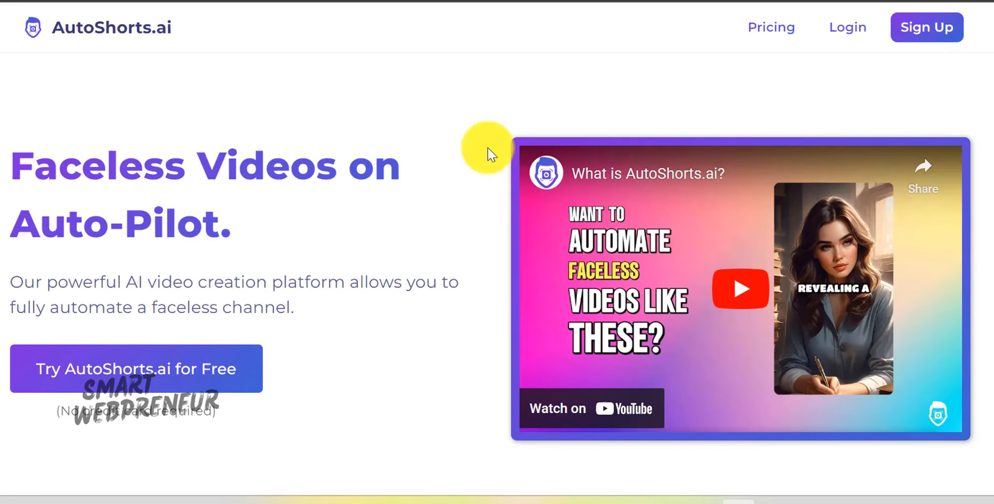
mouse_move(875, 134)
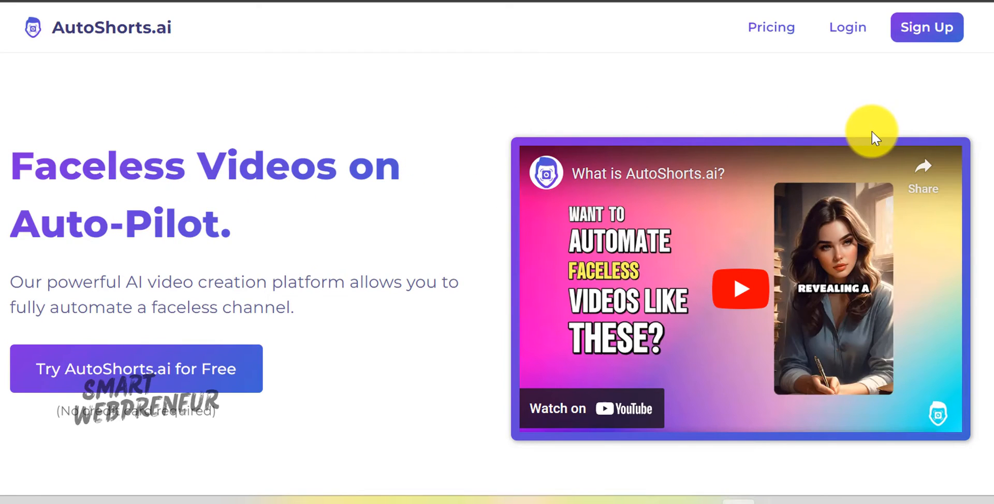
mouse_move(179, 401)
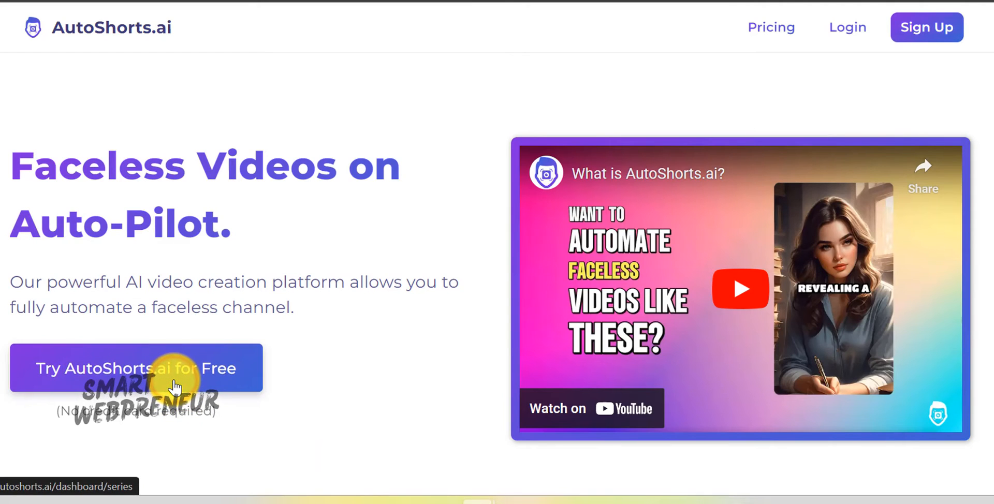
Step: Start the free trial and begin creating the first video series
click(136, 368)
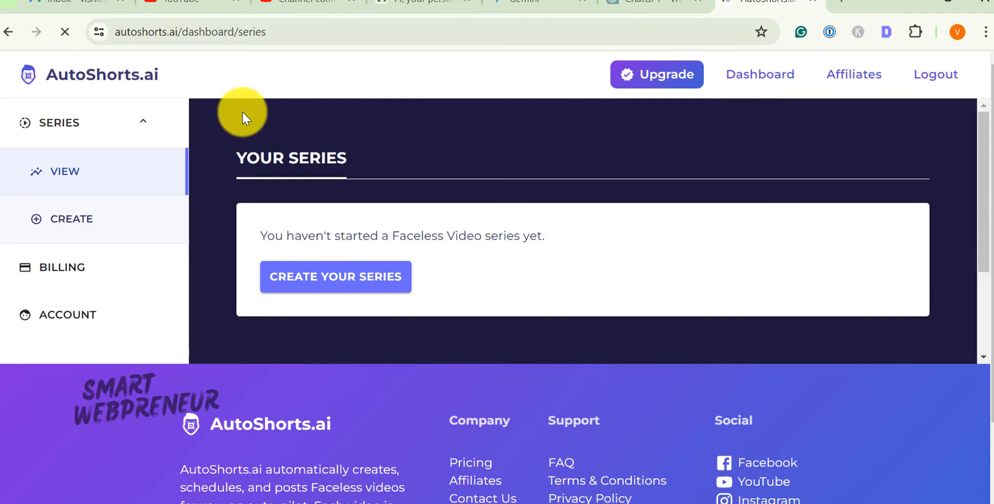
click(335, 277)
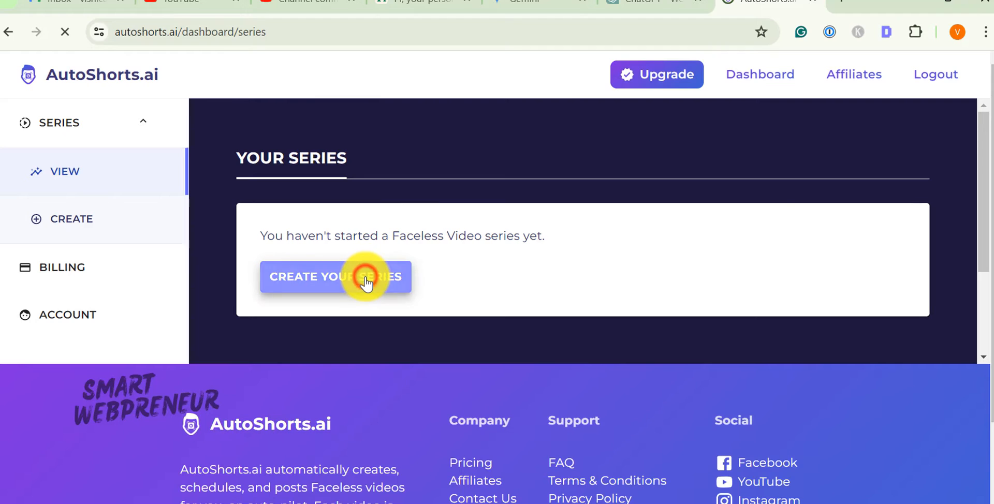
click(335, 276)
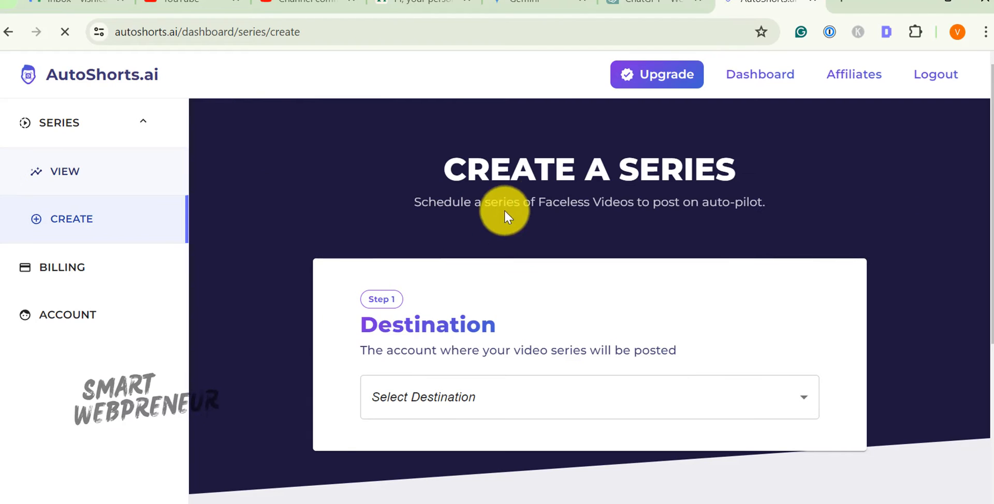
scroll(down, 3)
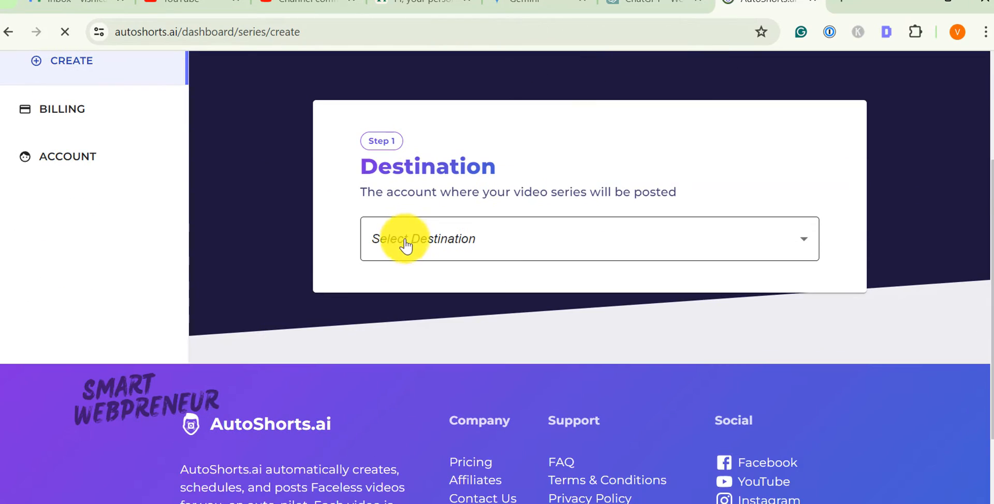
Step: Set the series destination to Email Me Instead rather than an account
click(424, 238)
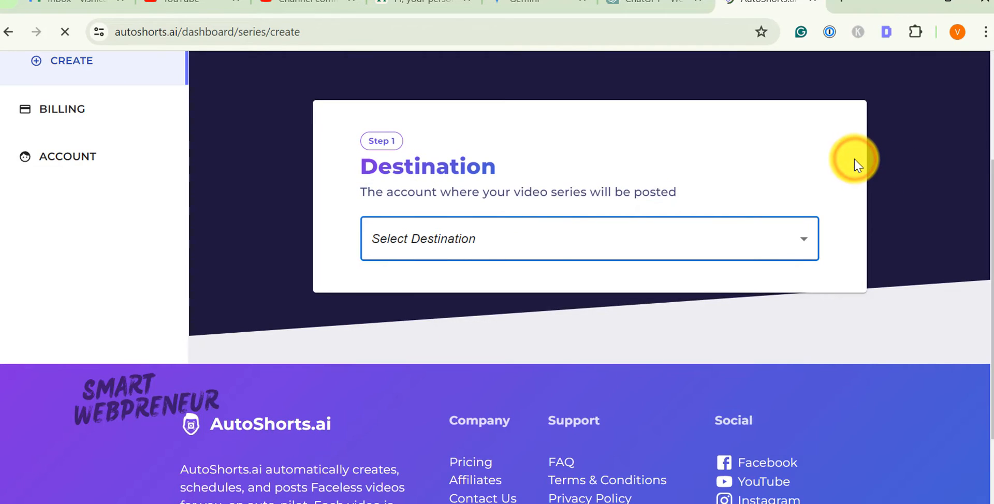
scroll(down, 3)
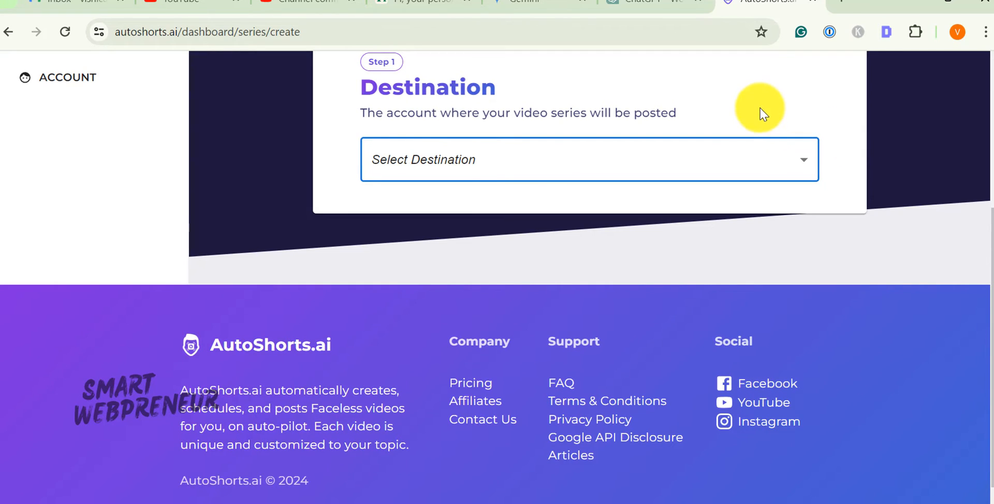
click(589, 160)
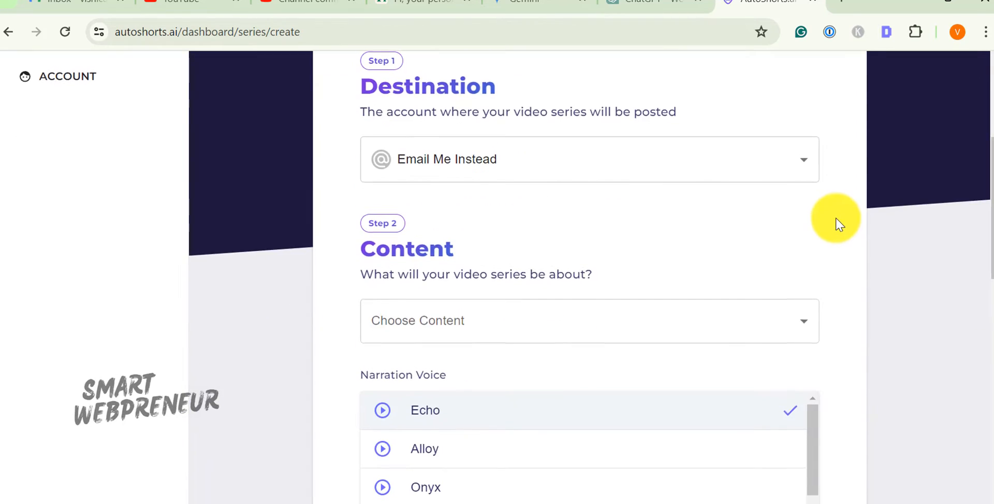
Step: Select Interesting History as the series content topic in Step 2
scroll(down, 3)
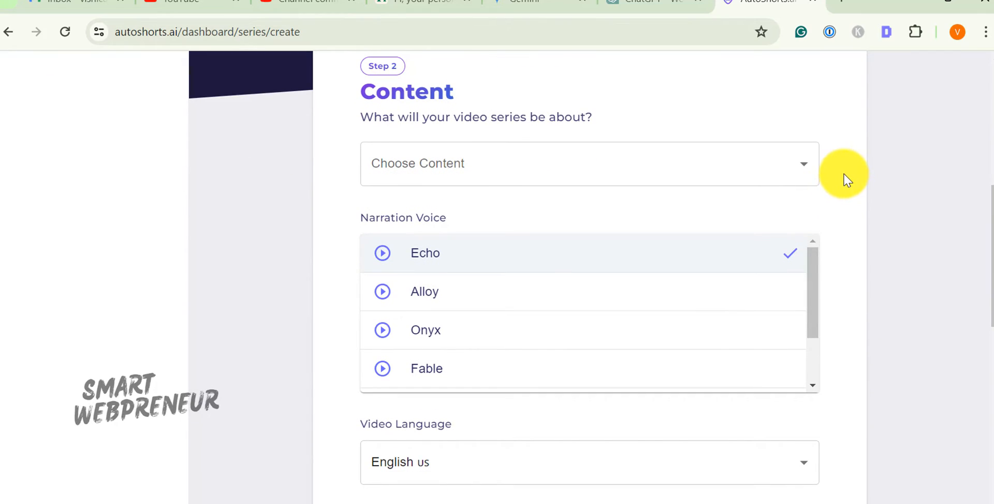
click(588, 162)
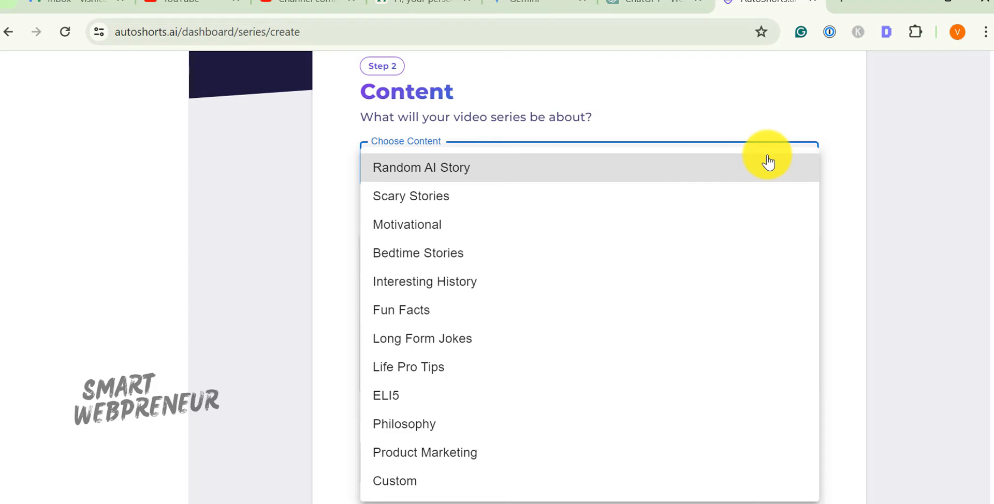
mouse_move(401, 311)
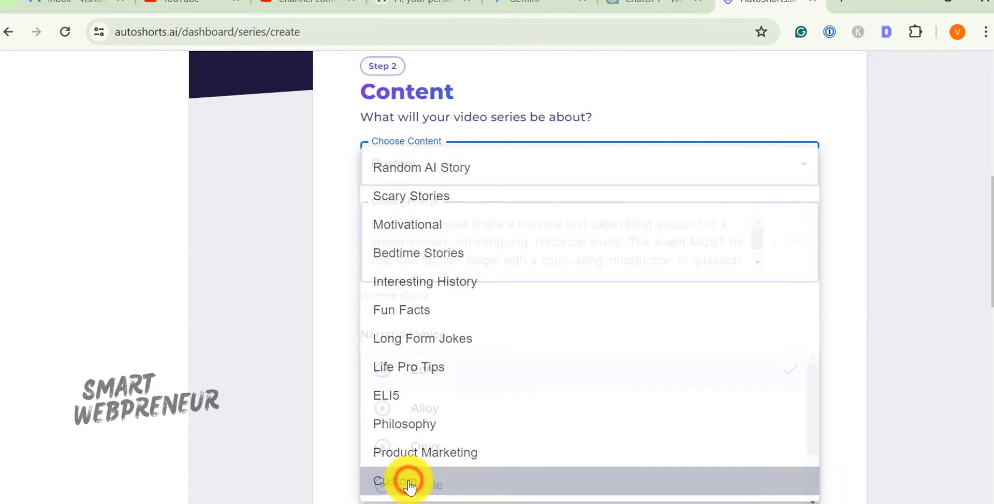
click(408, 482)
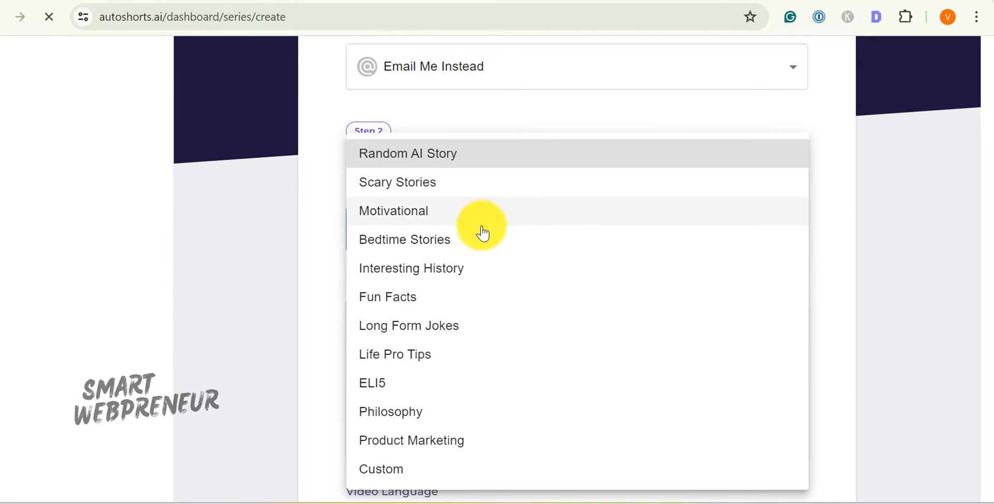
click(411, 268)
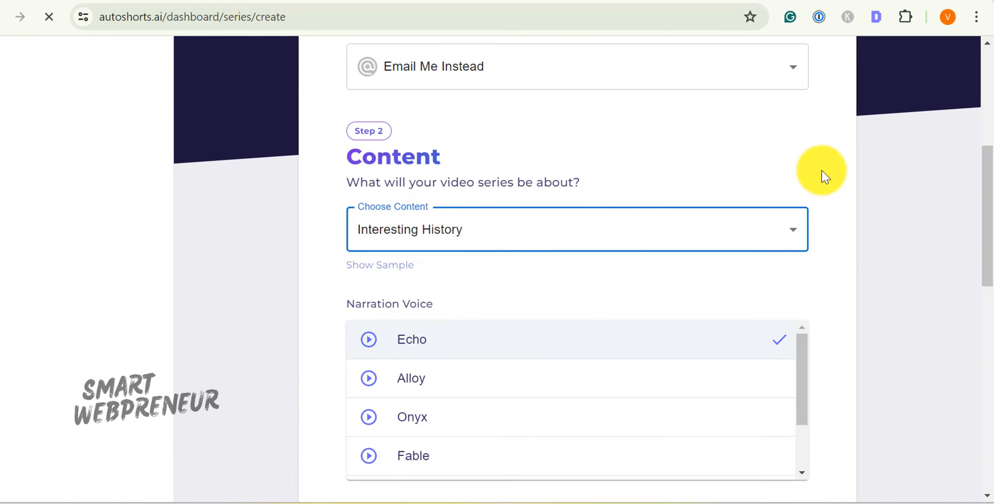
scroll(down, 3)
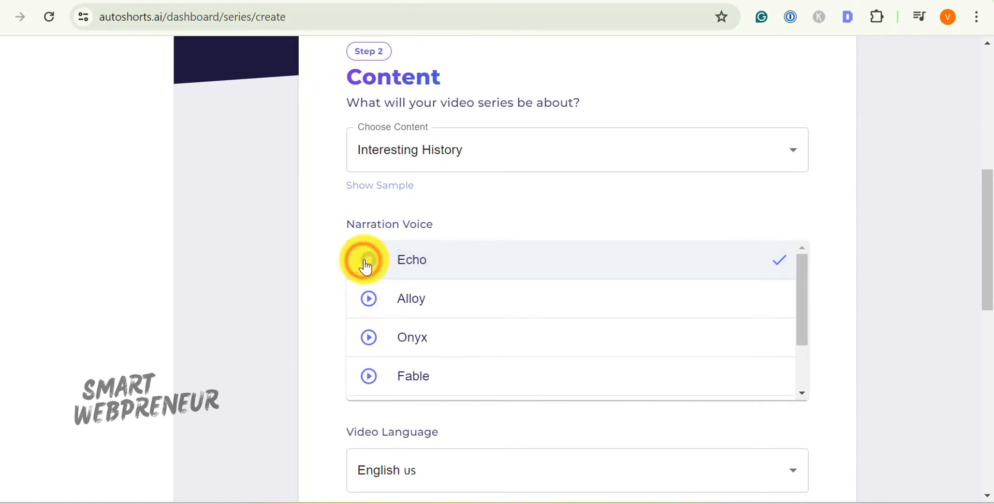
Step: Preview the Echo voice, choose Shimmer narration, keeping English US and 60 to 90 seconds
click(368, 299)
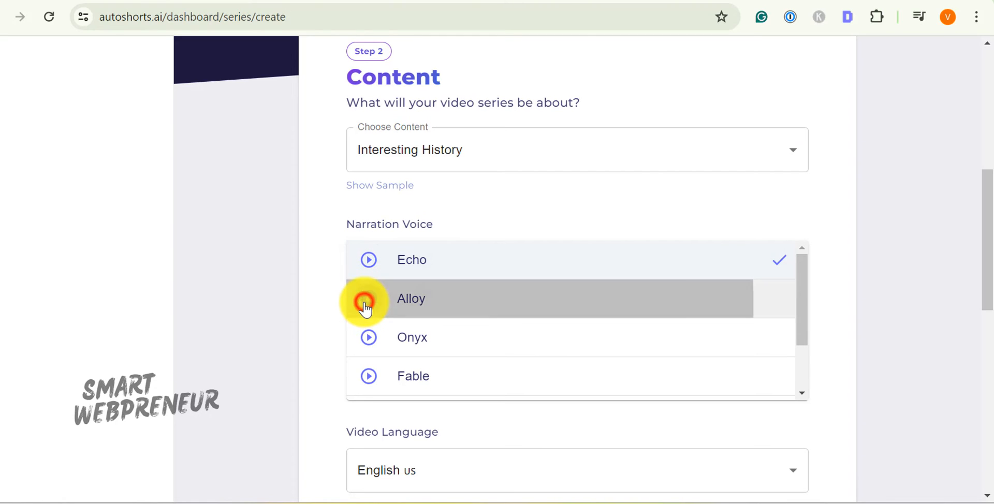
scroll(down, 3)
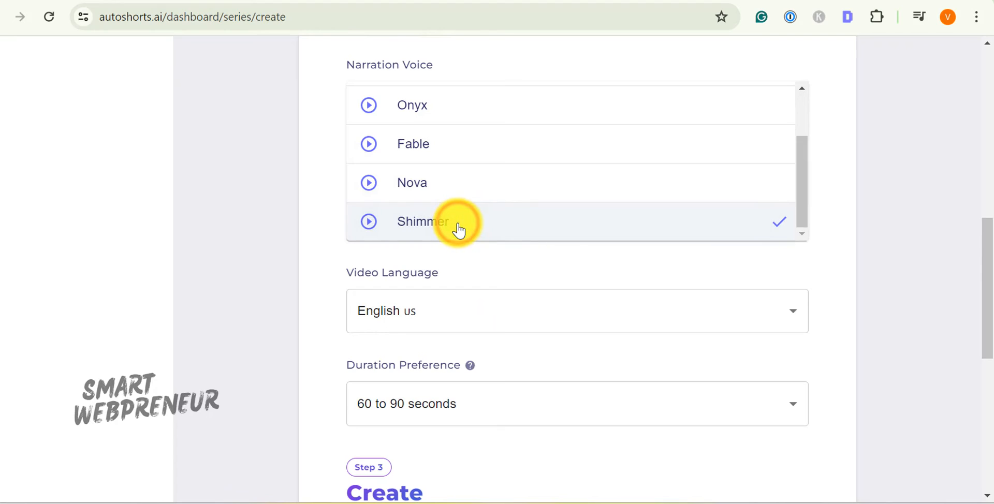
click(576, 310)
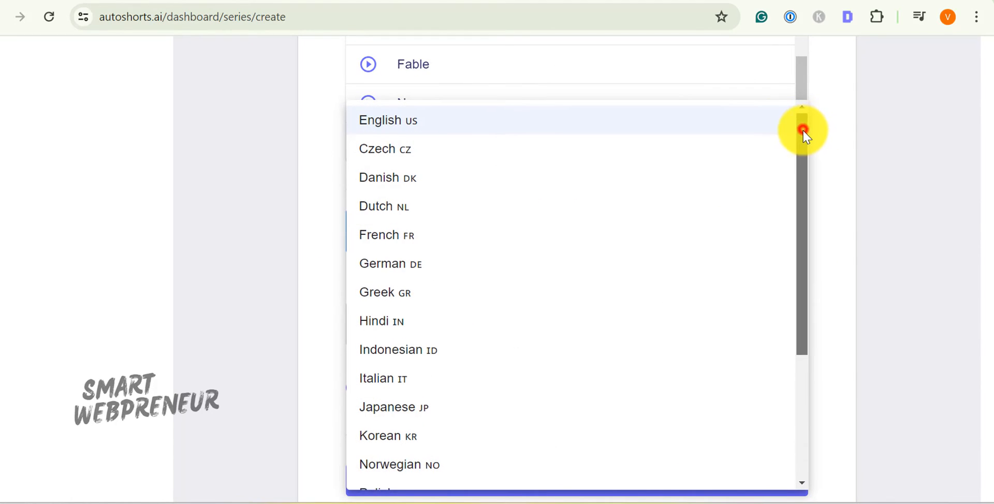
scroll(down, 3)
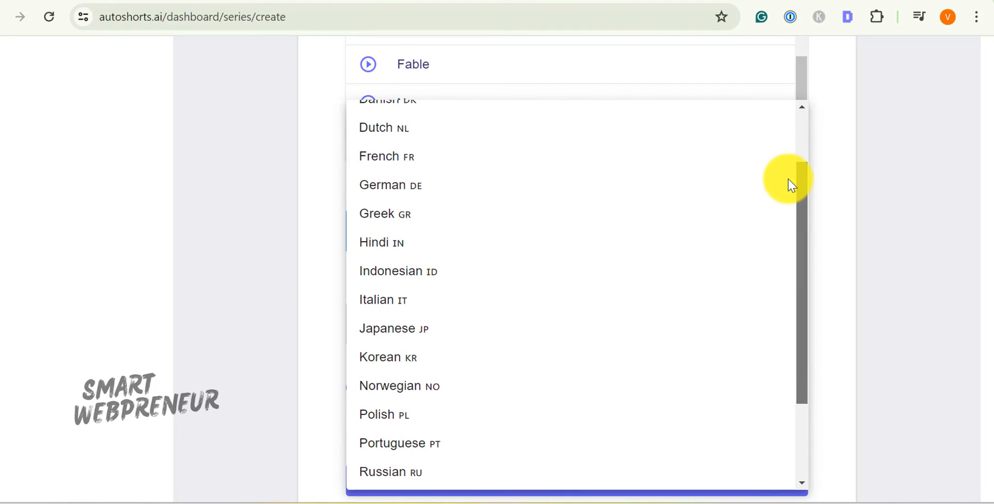
scroll(down, 3)
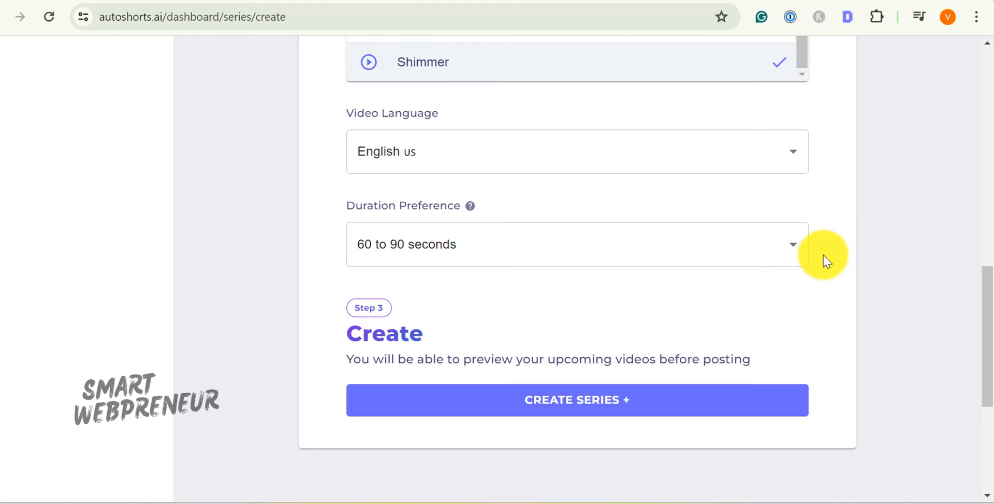
mouse_move(834, 241)
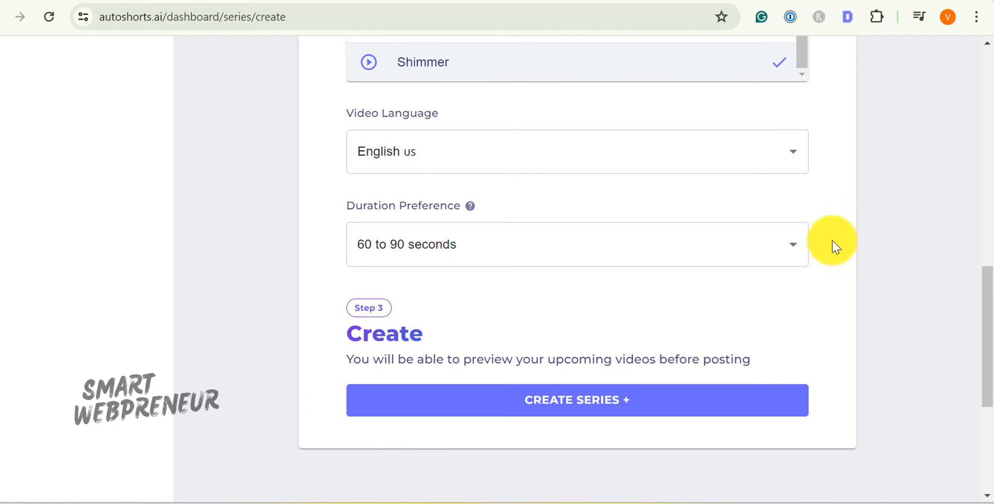
Step: Create the series and return to it once the stone-circles video has rendered
click(576, 244)
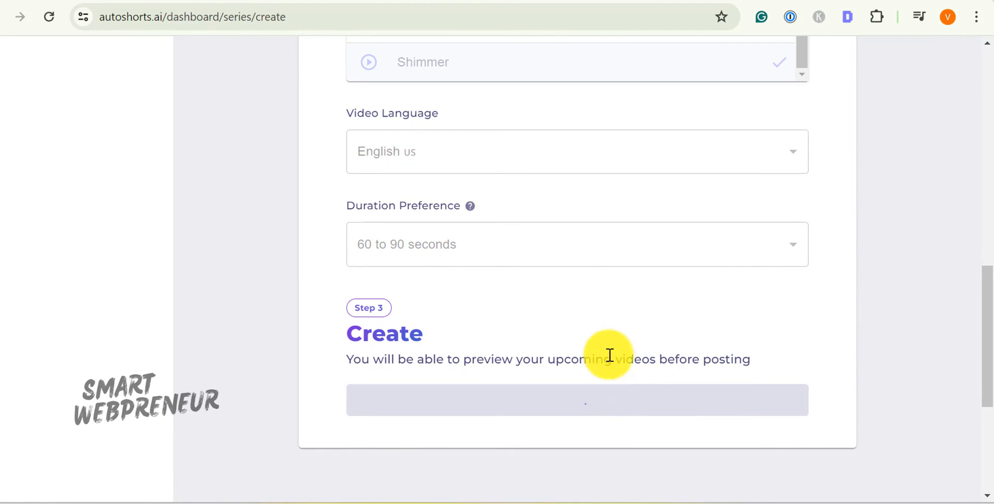
click(576, 400)
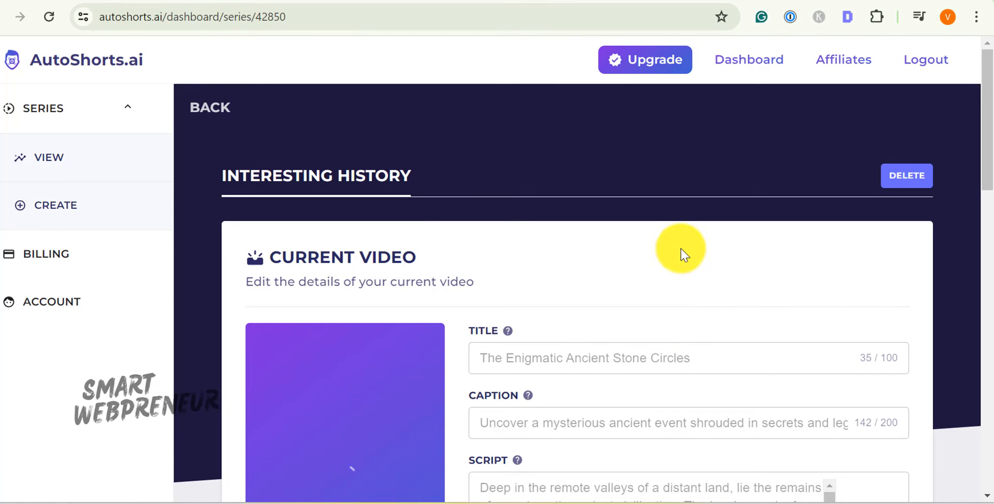
scroll(down, 3)
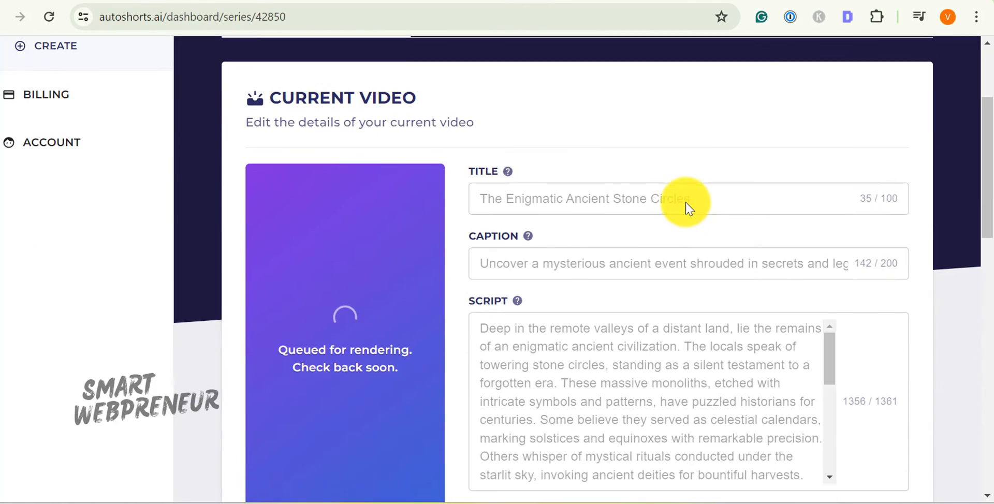
scroll(down, 3)
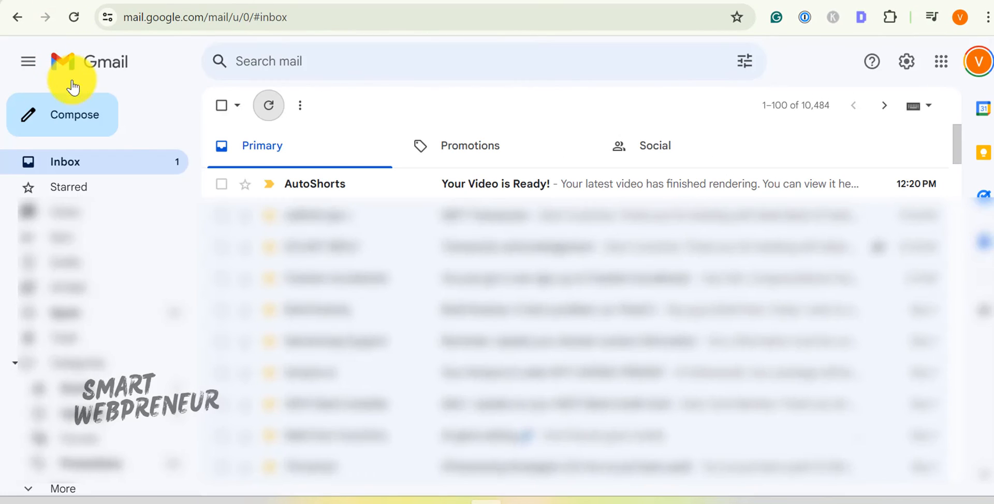
click(496, 184)
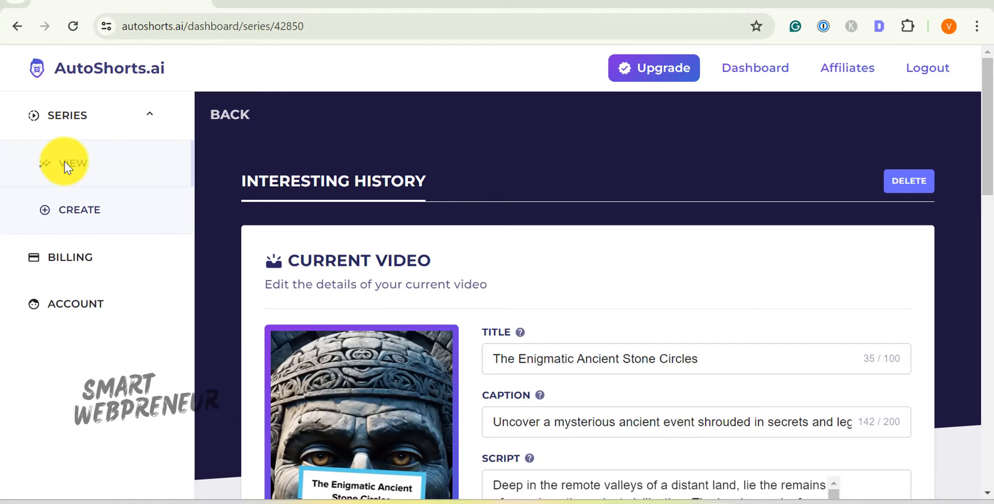
click(63, 163)
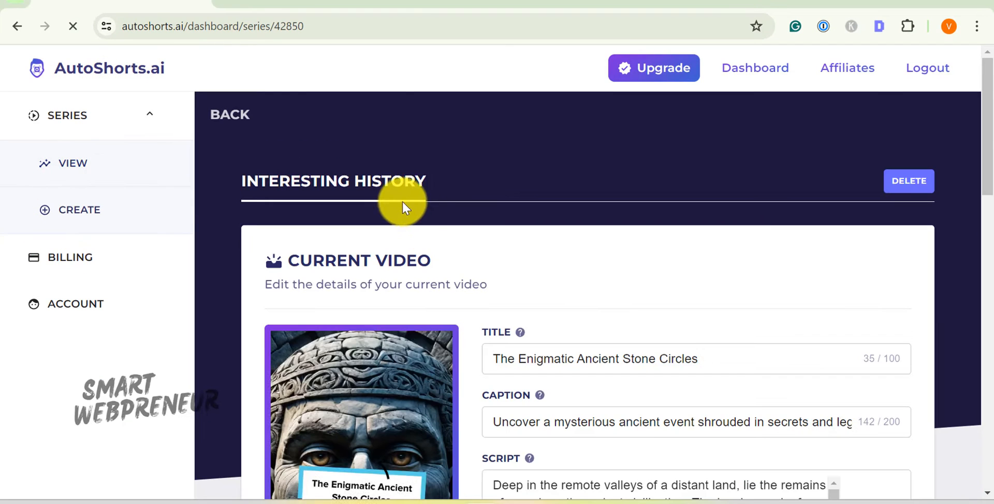
mouse_move(475, 211)
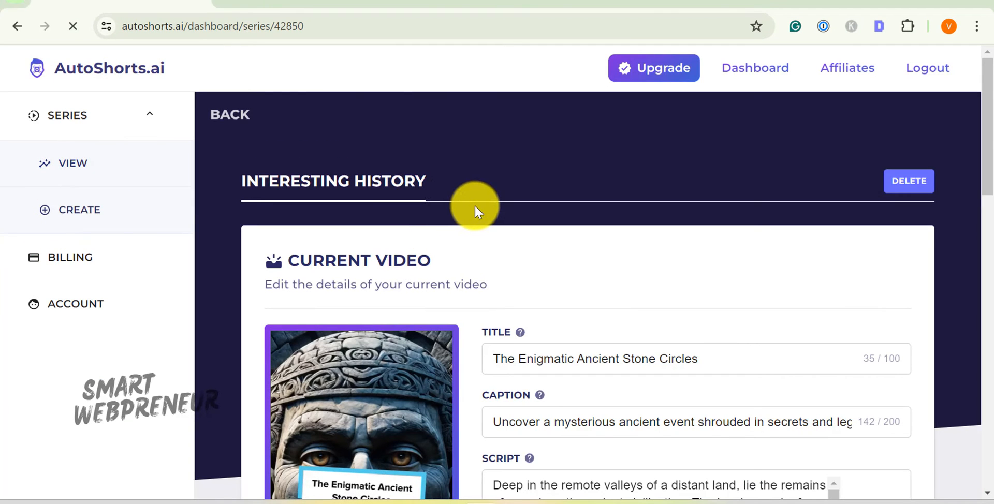
scroll(down, 3)
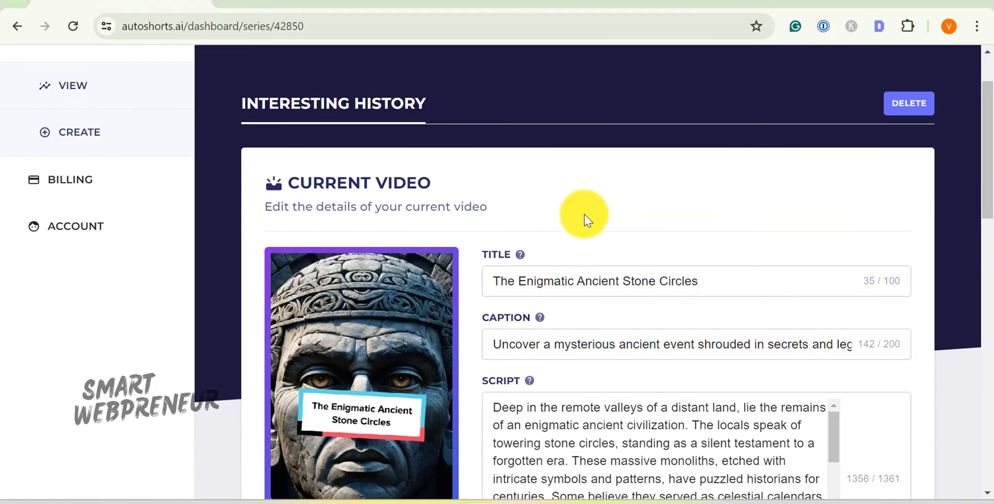
scroll(down, 3)
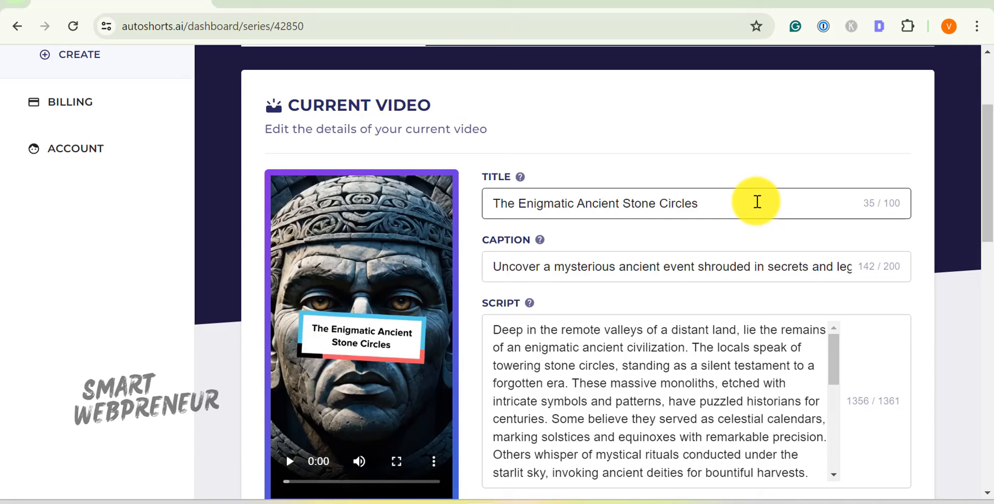
mouse_move(603, 238)
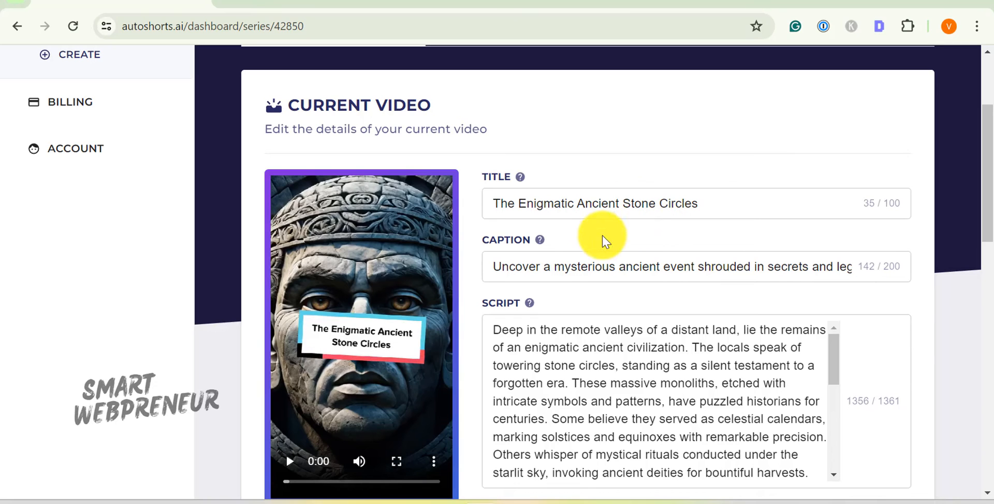
scroll(down, 3)
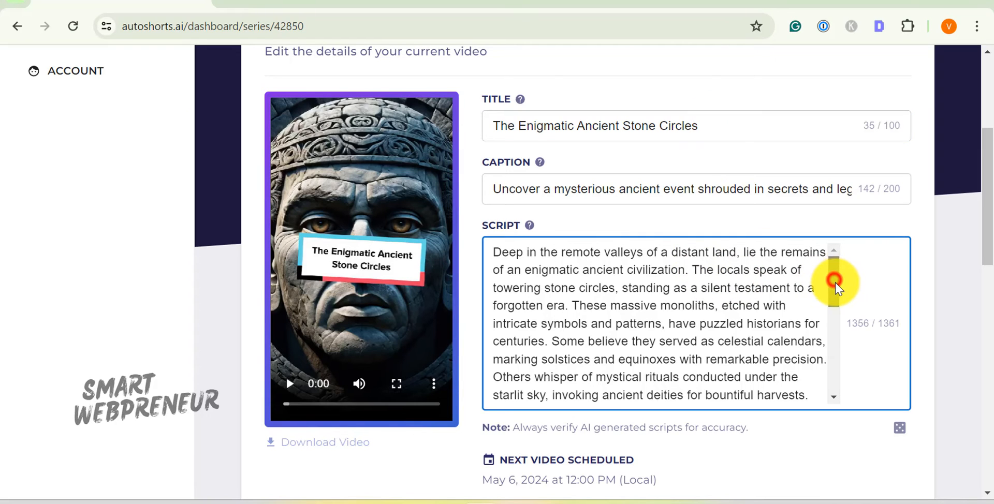
scroll(down, 3)
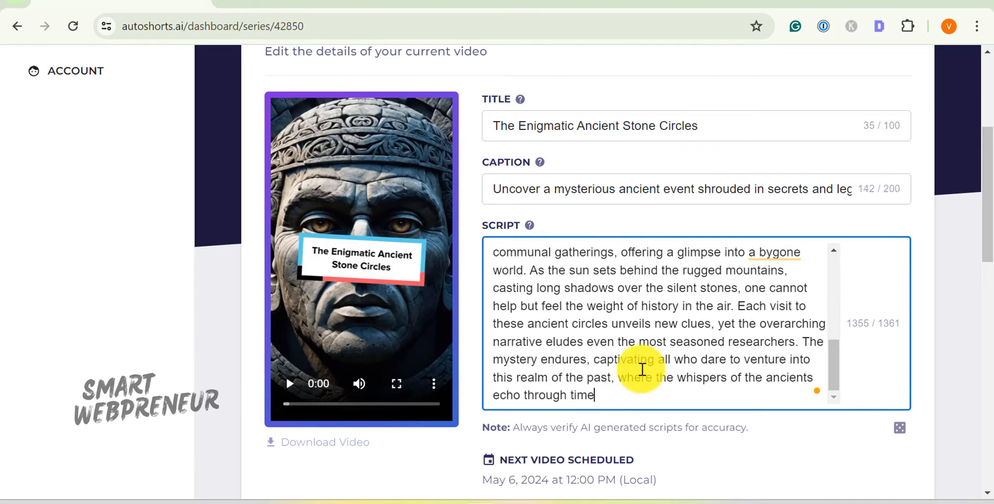
scroll(down, 3)
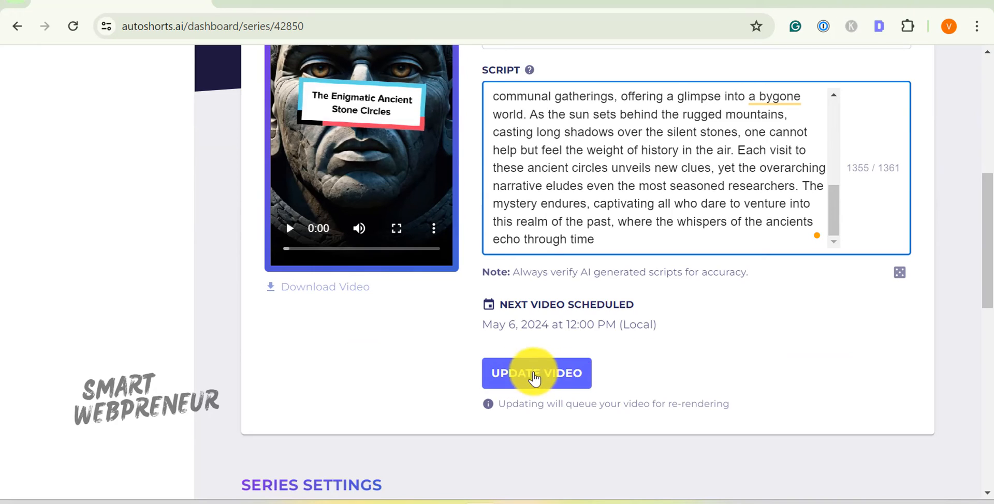
mouse_move(621, 373)
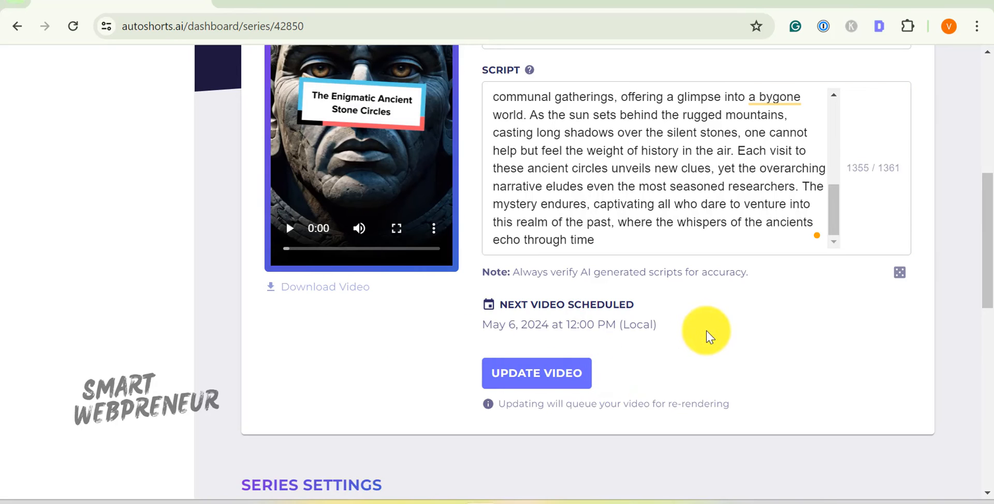
mouse_move(652, 317)
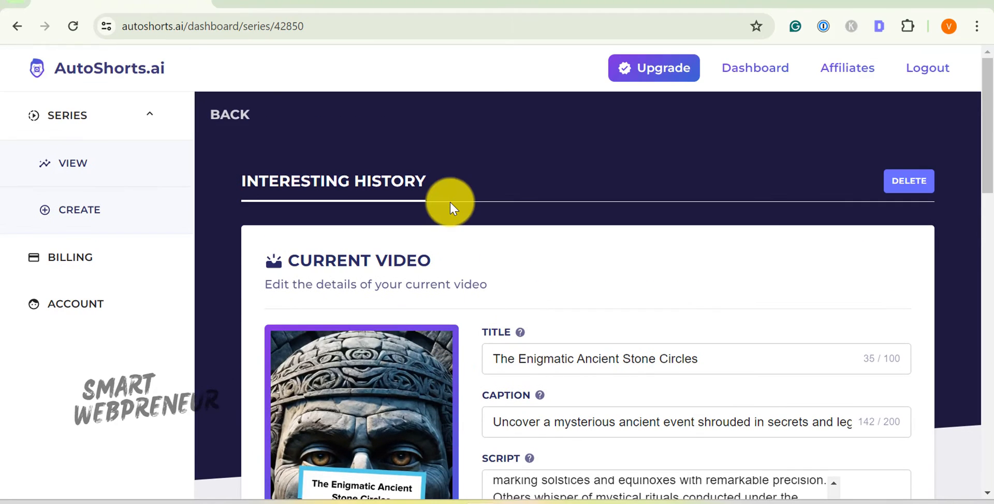
Step: Open Billing and view the Free, Starter, Daily and Hardcore plan pricing cards
click(69, 256)
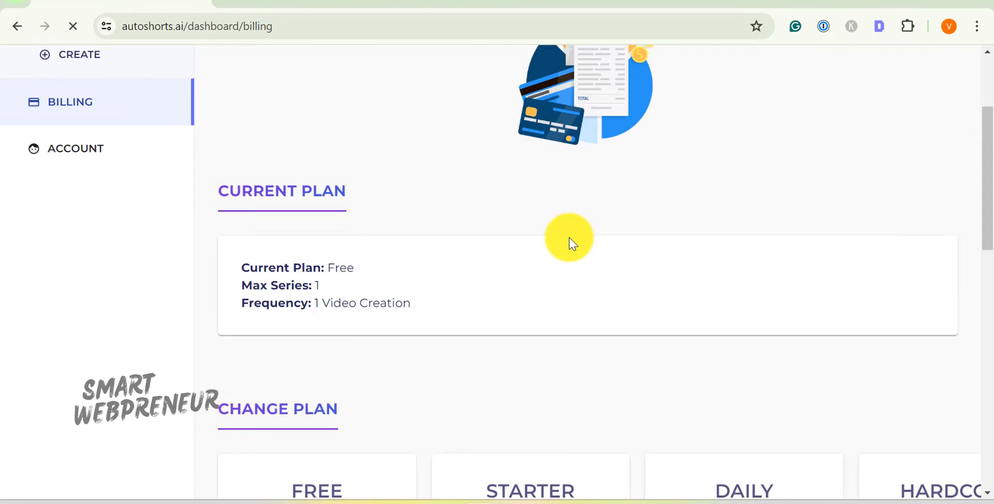
scroll(down, 3)
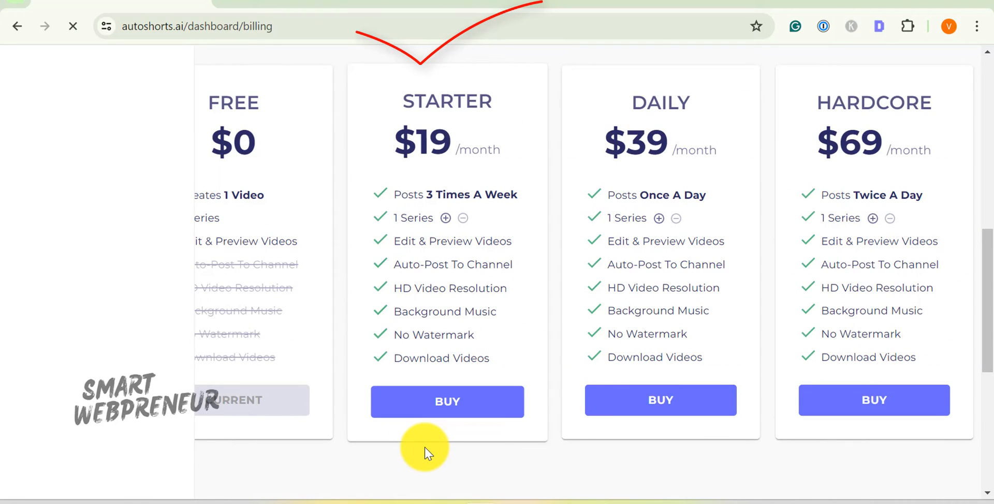
mouse_move(503, 196)
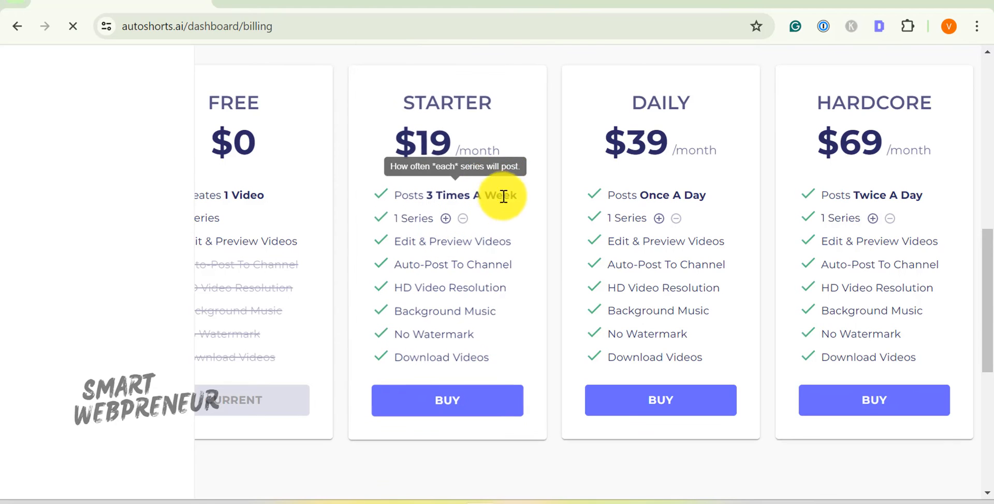
mouse_move(532, 247)
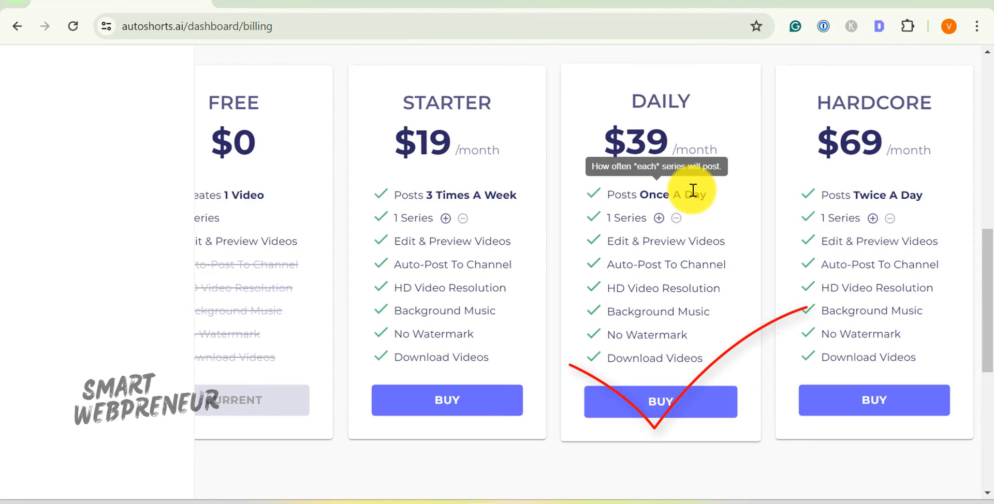
mouse_move(756, 208)
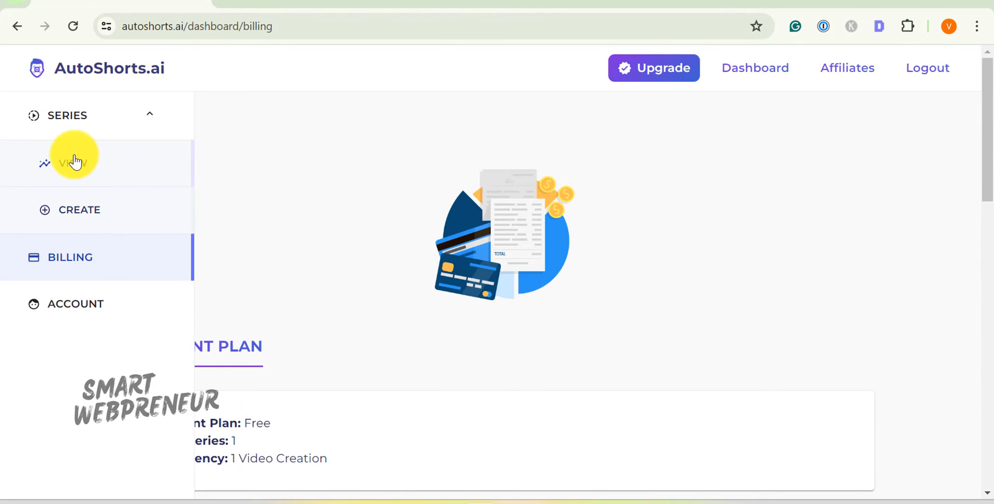
Step: Play the rendered stone-circles video from the Interesting History series view
click(72, 162)
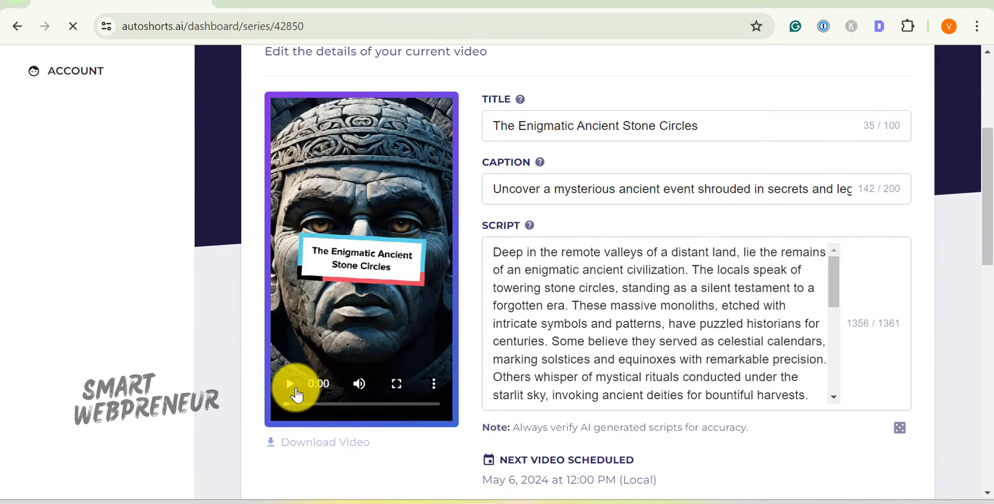
click(290, 384)
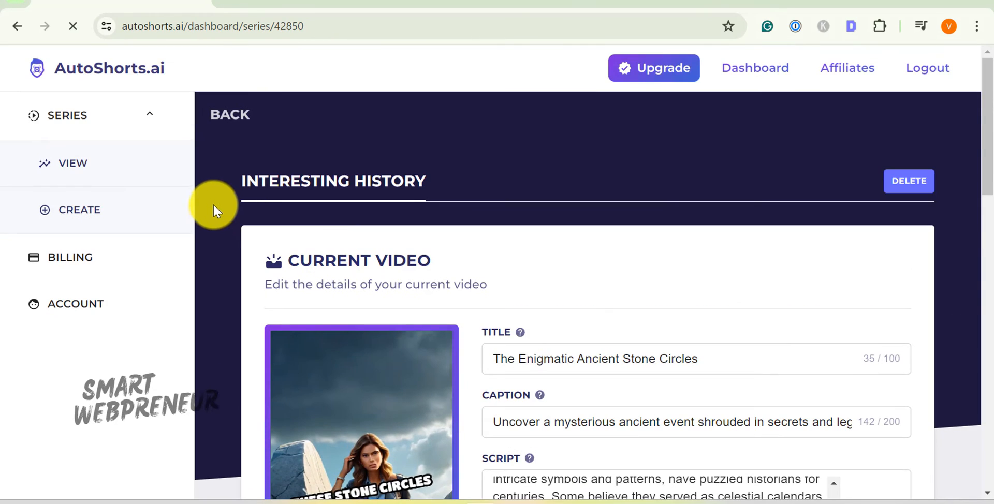
Step: Start a new series via Series > Create, reaching the destination step
click(79, 209)
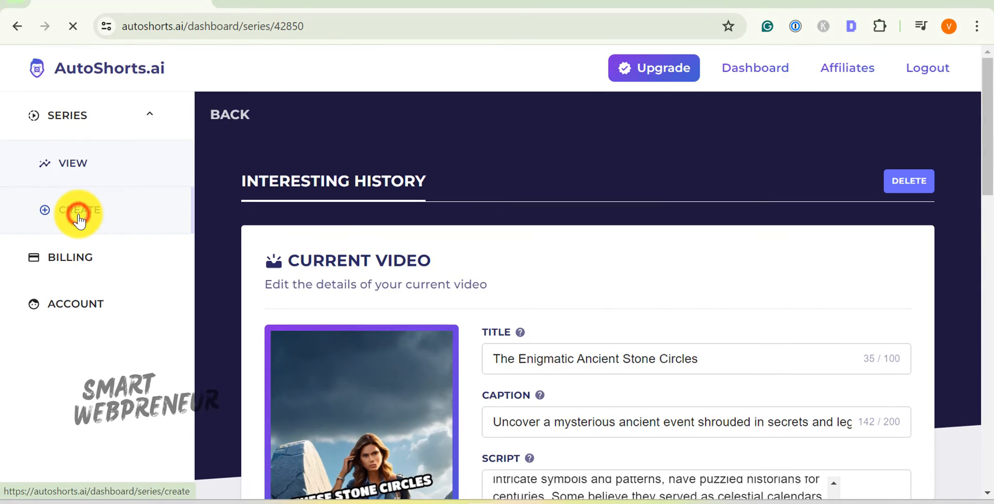
click(78, 210)
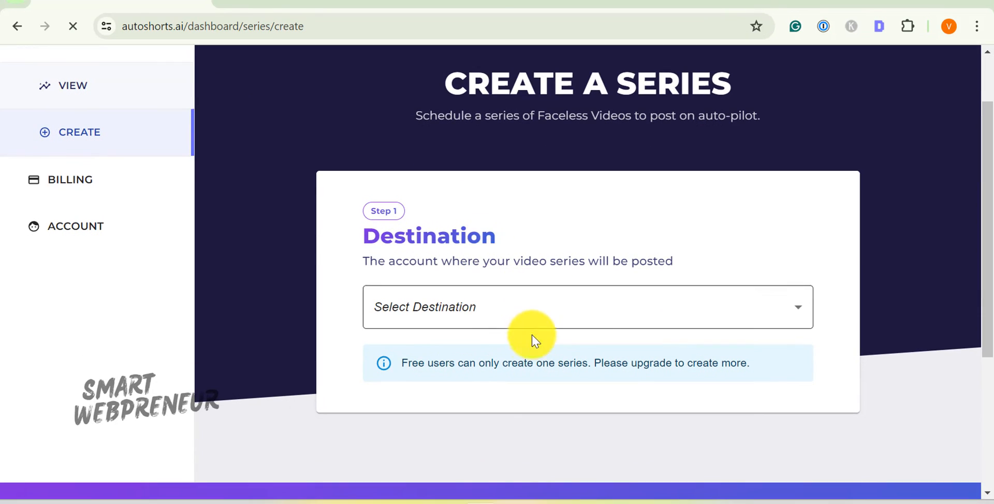